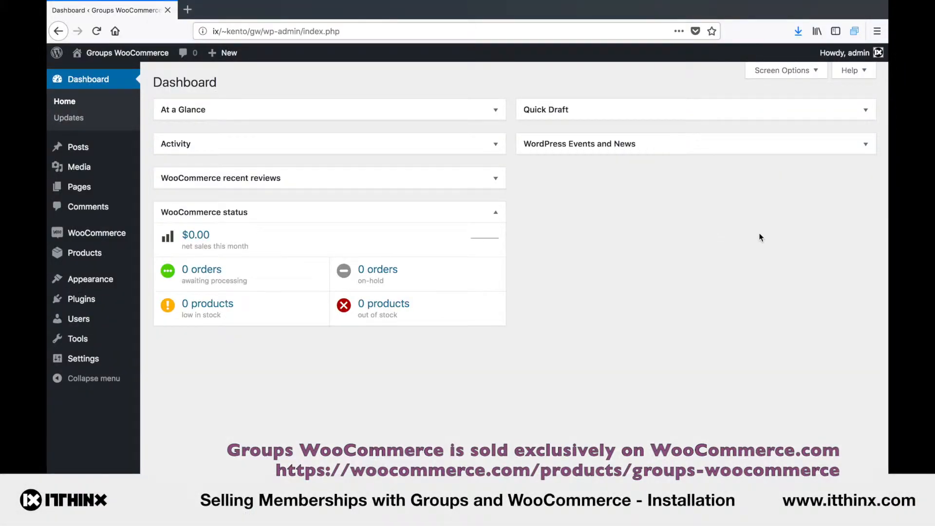
mouse_move(720, 245)
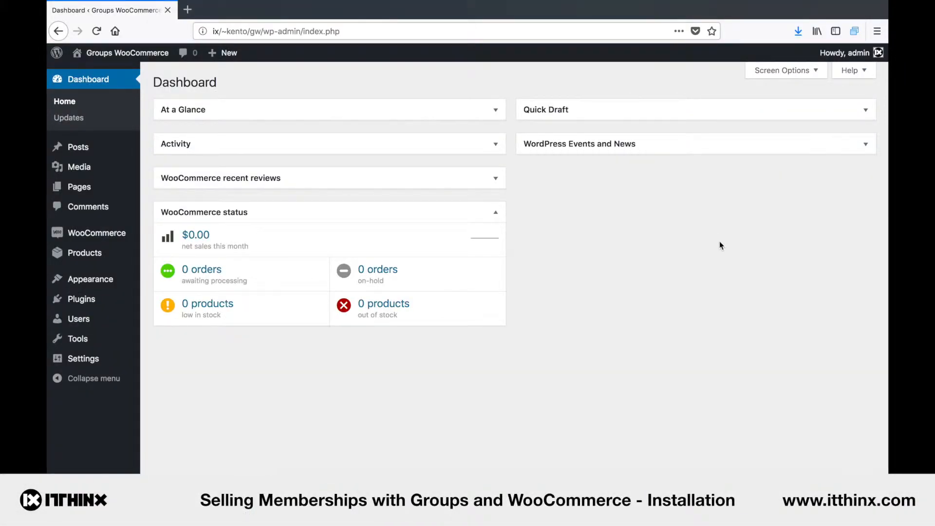
mouse_move(710, 249)
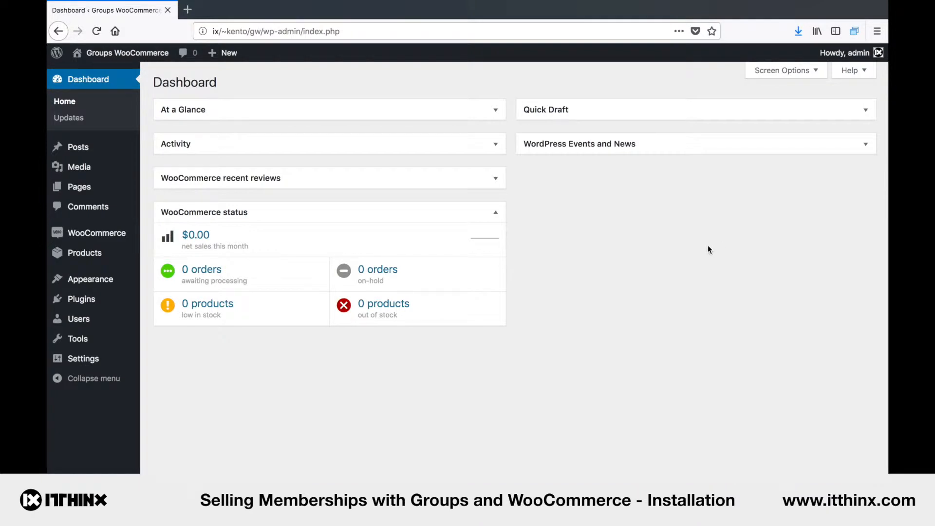
mouse_move(80, 299)
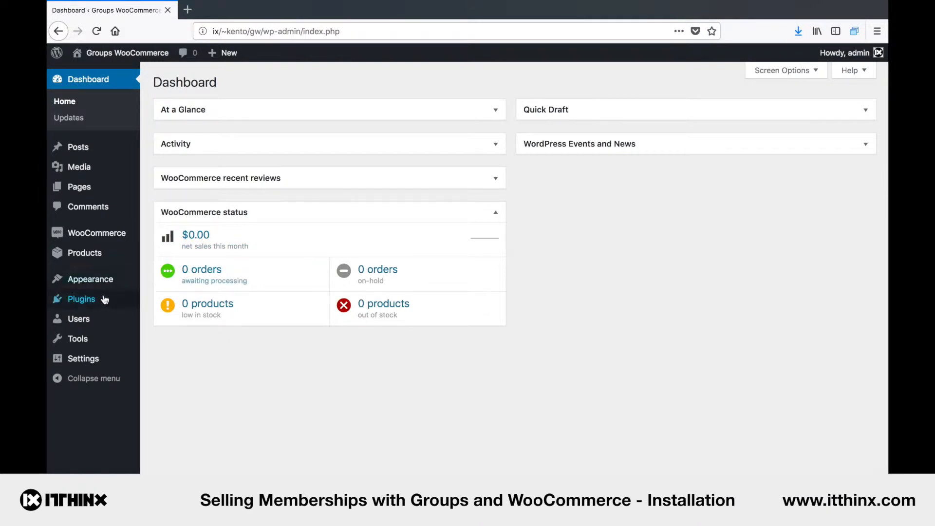
mouse_move(81, 299)
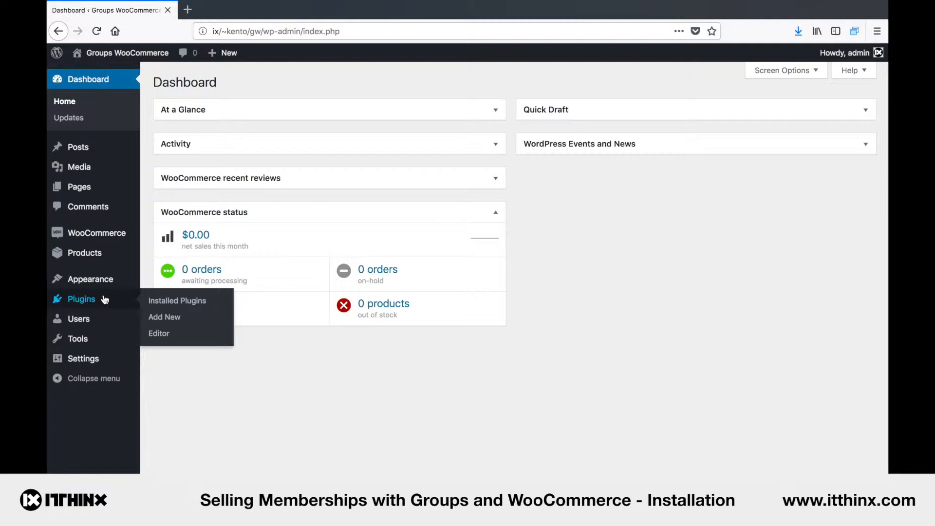
mouse_move(177, 300)
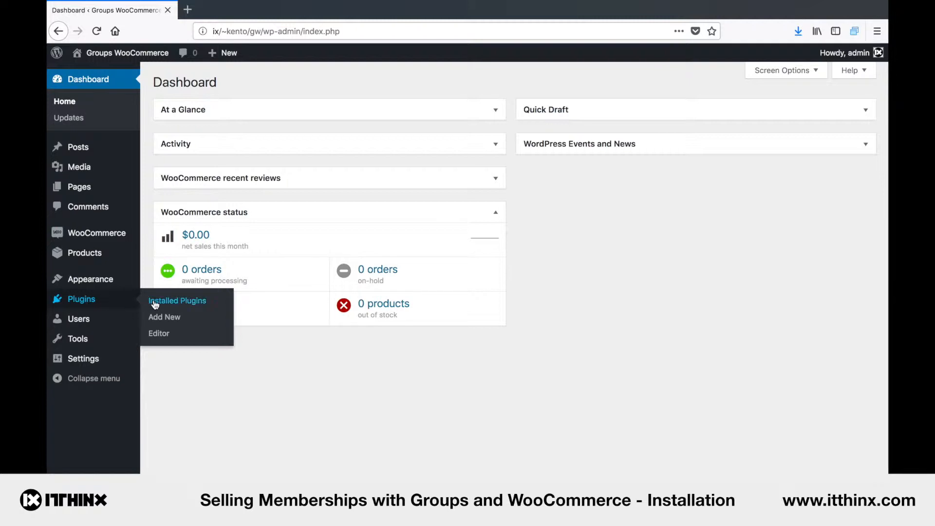
Show the installed plugins list, where WooCommerce is the only active plugin
click(178, 300)
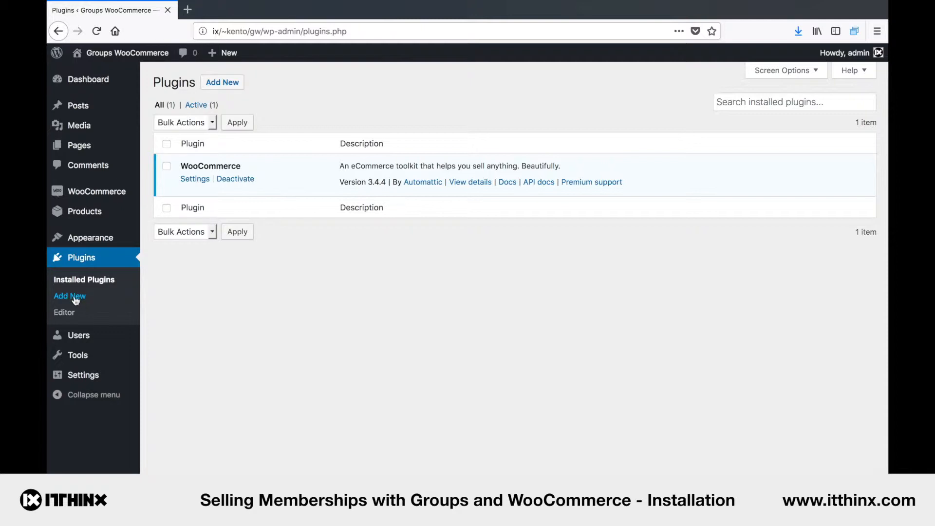
Search the plugin directory for 'groups' and install the Groups plugin by itthinx
click(71, 296)
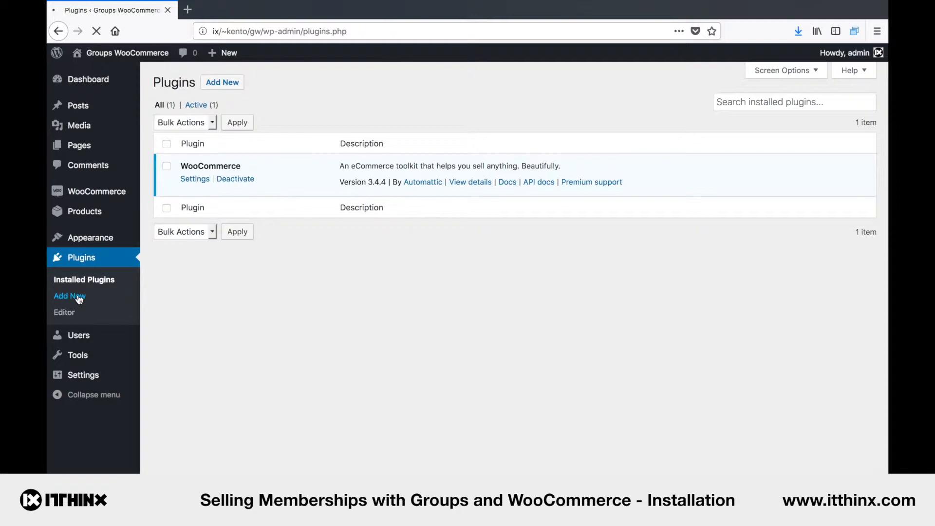
click(70, 296)
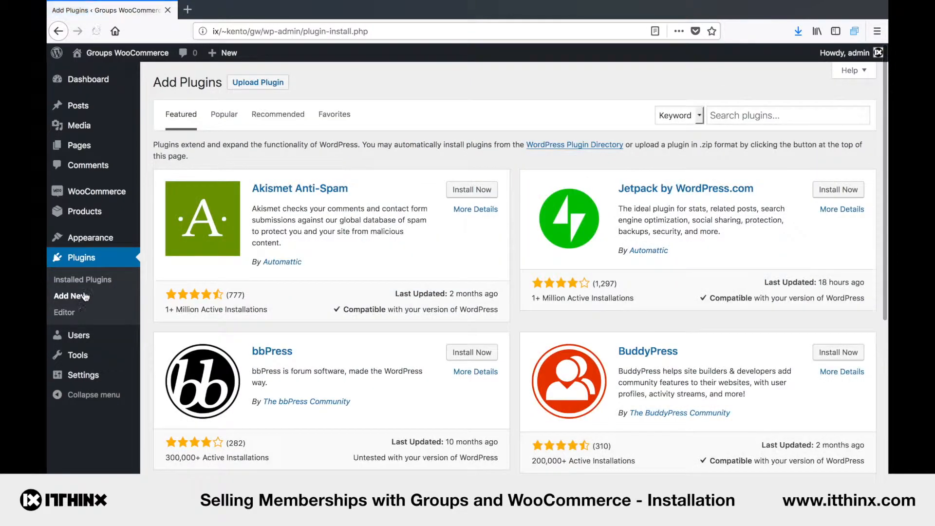
click(787, 115)
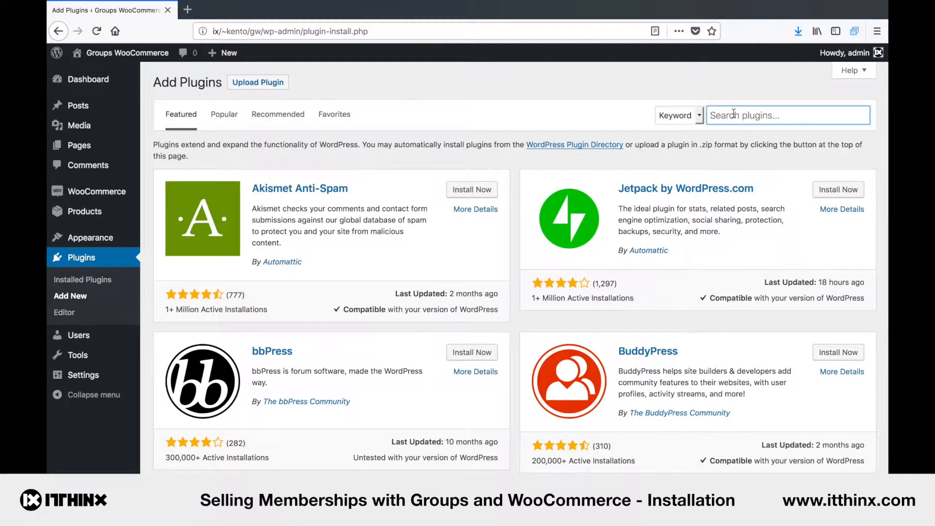
text(groups)
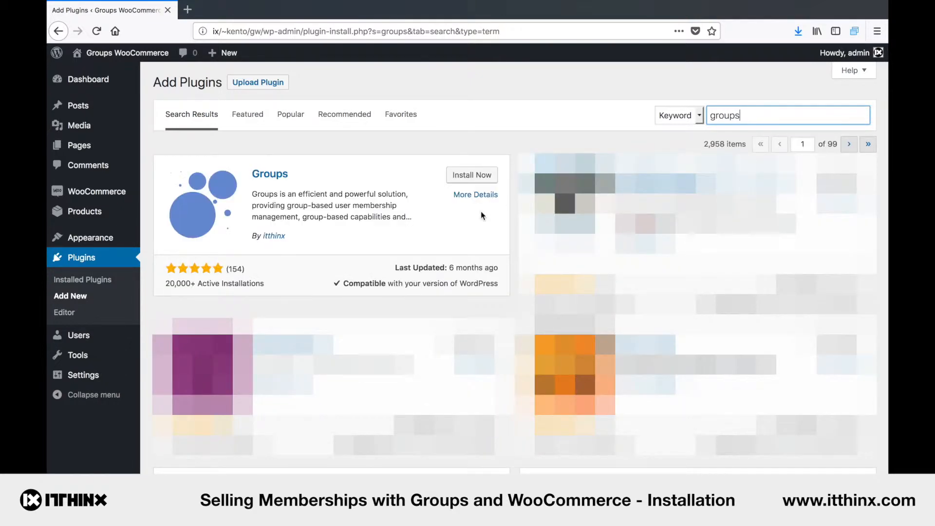
mouse_move(302, 185)
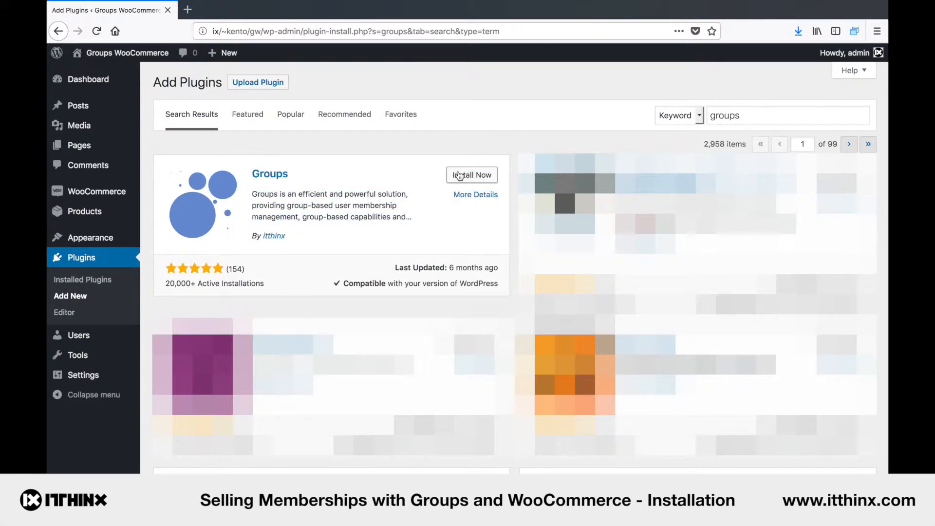
click(471, 174)
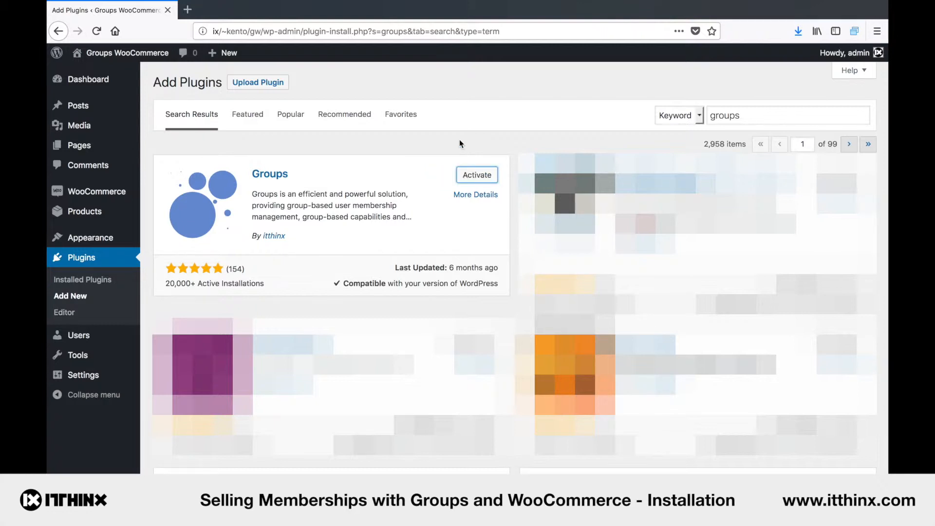
click(476, 174)
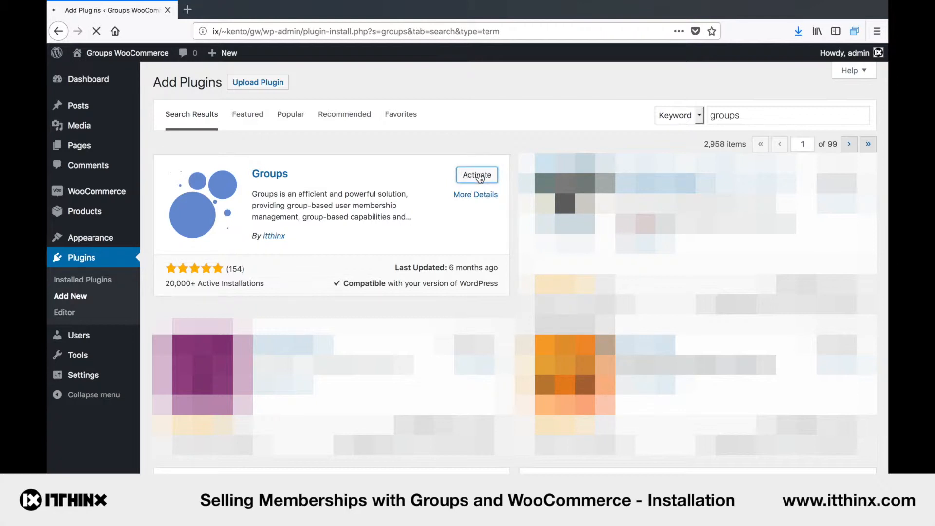
Activate the Groups plugin, landing on the Welcome to Groups 2.3.1 page
click(476, 174)
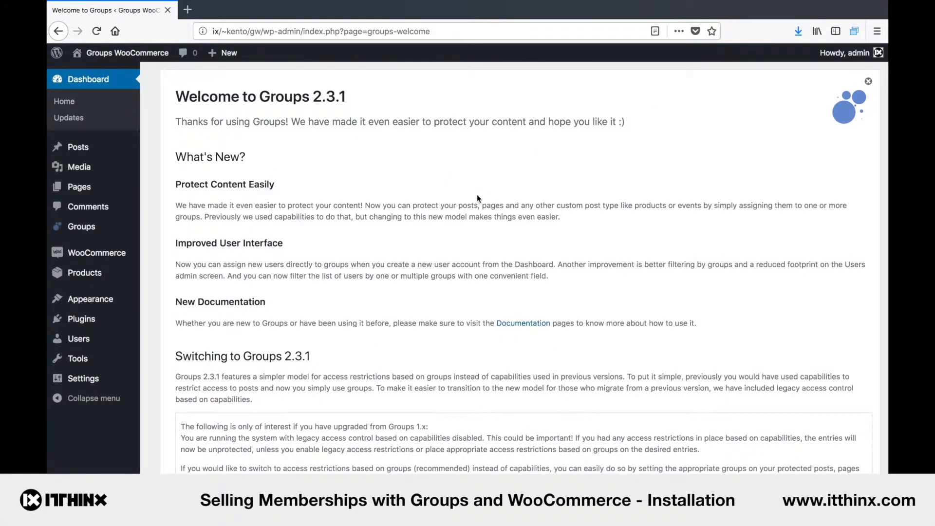
mouse_move(81, 227)
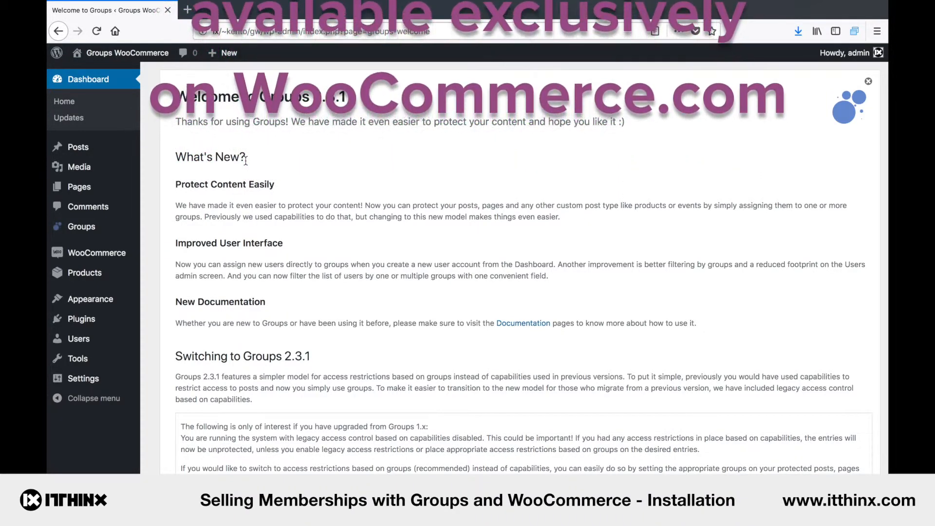
mouse_move(83, 273)
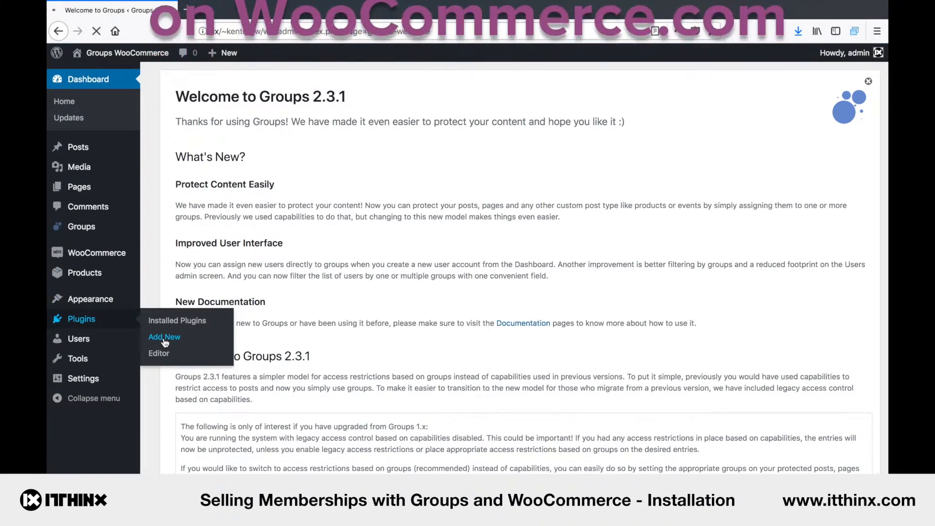
Choose groups-woocommerce.zip from the computer in the plugin upload form
click(164, 336)
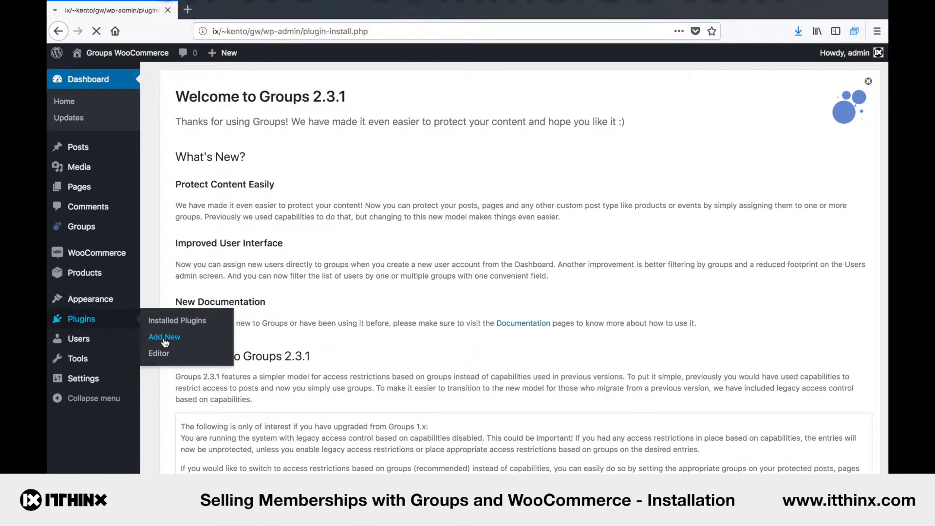
click(163, 336)
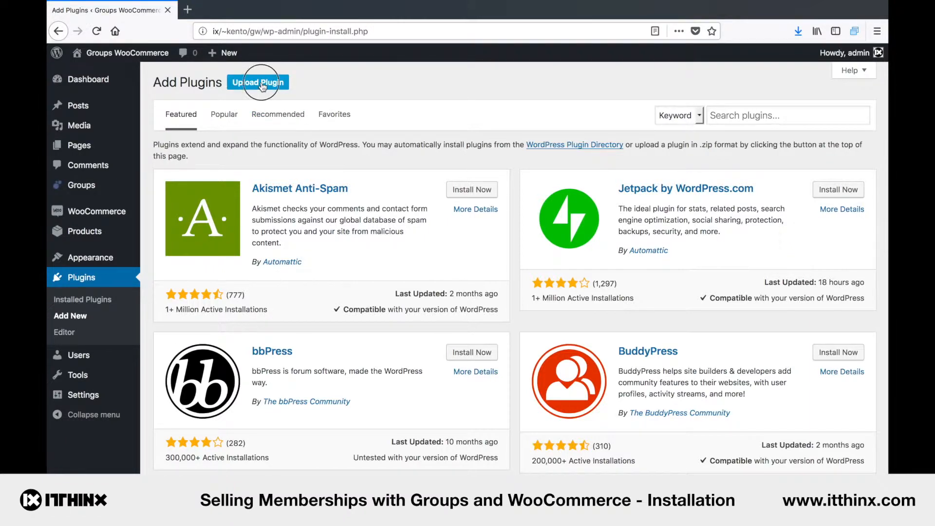
click(257, 82)
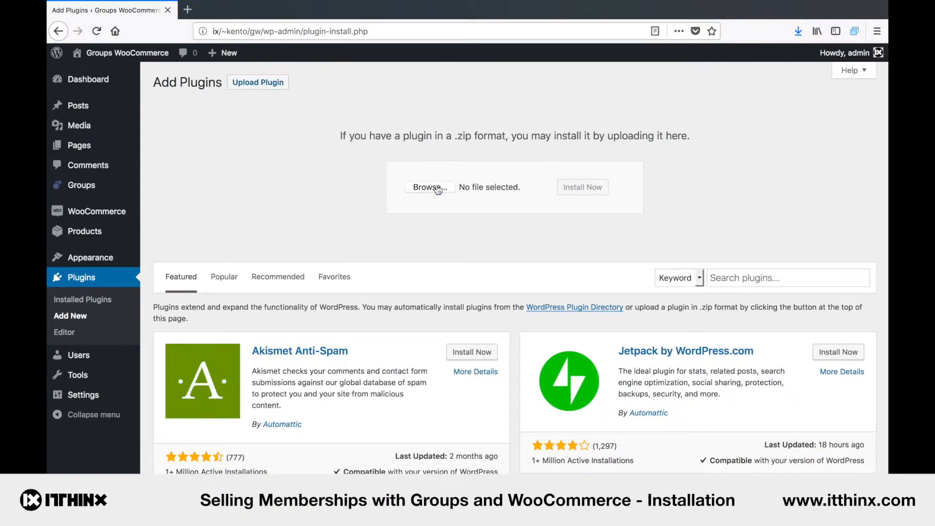
click(429, 187)
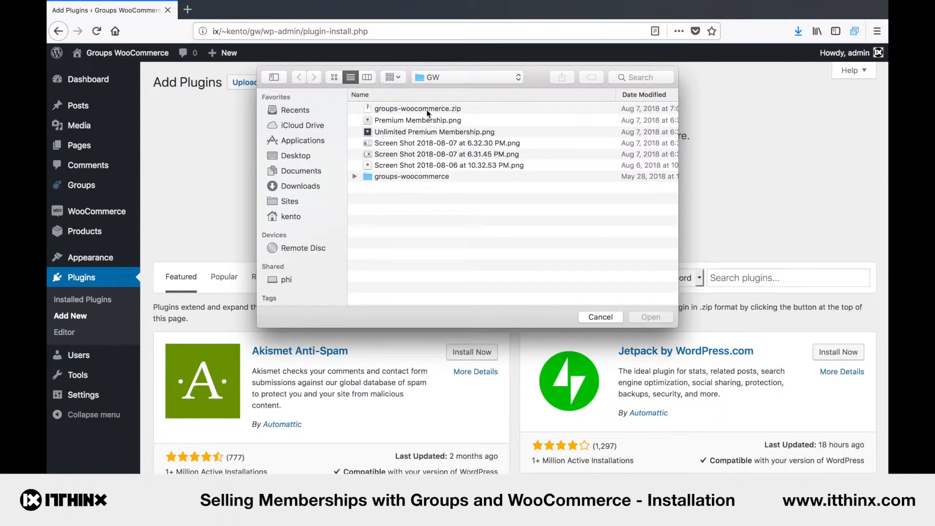
click(417, 108)
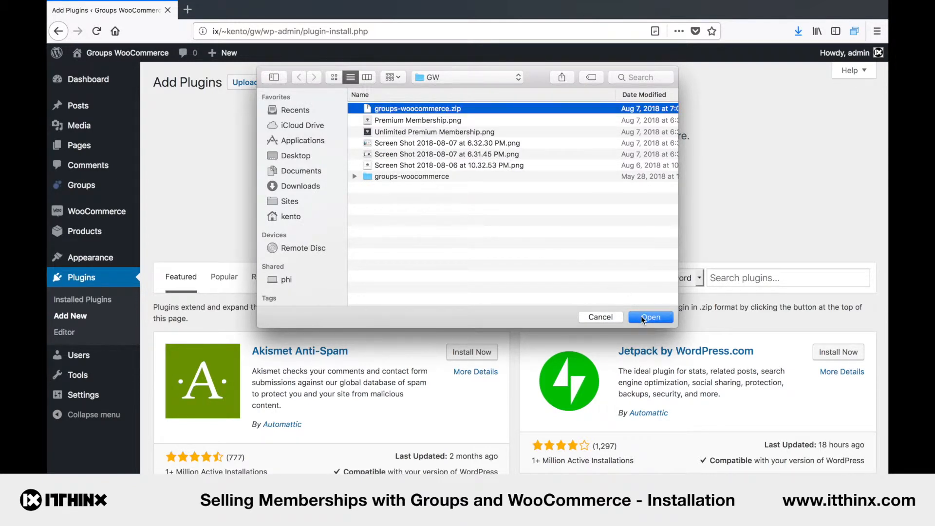
click(649, 317)
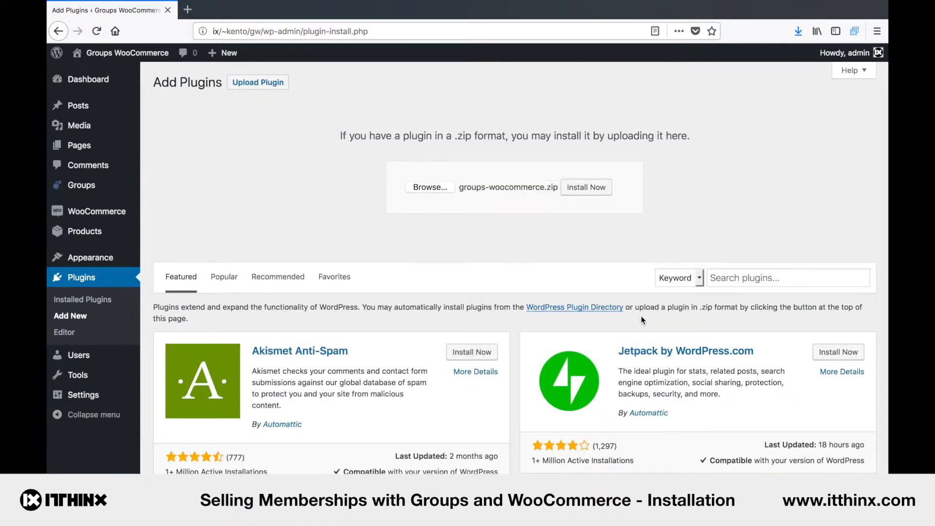
mouse_move(625, 216)
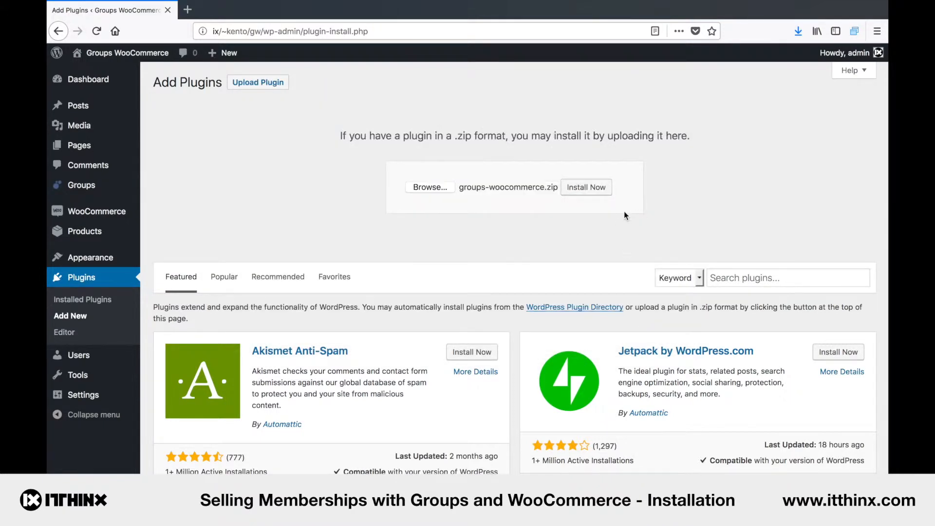
Install the uploaded Groups WooCommerce package and activate it
click(585, 187)
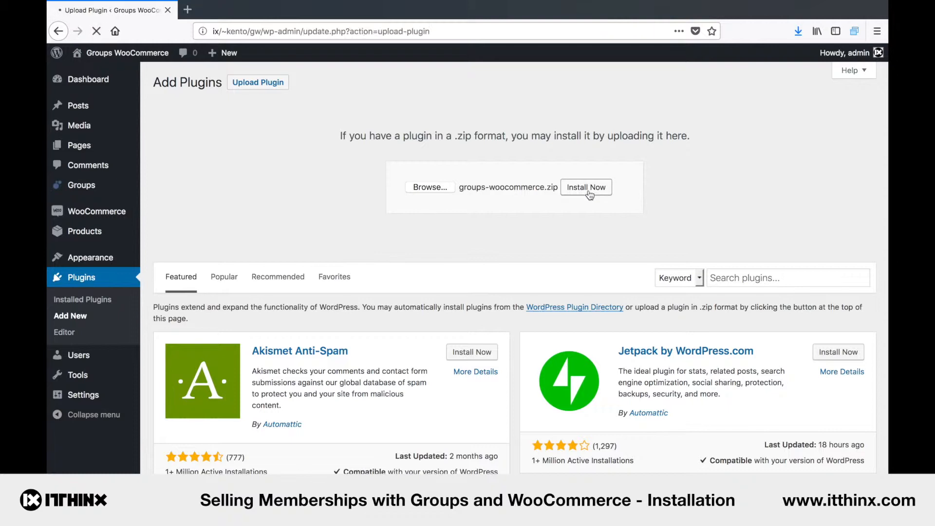
click(585, 187)
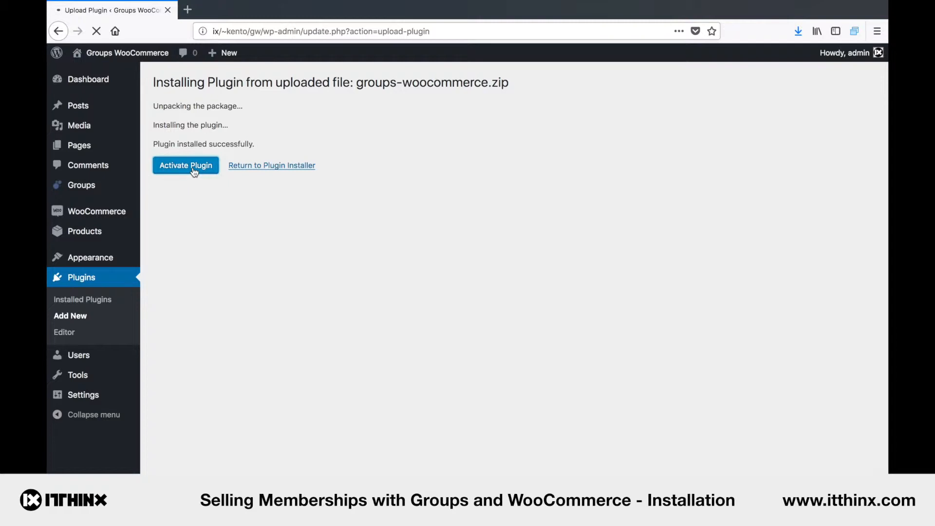
click(185, 166)
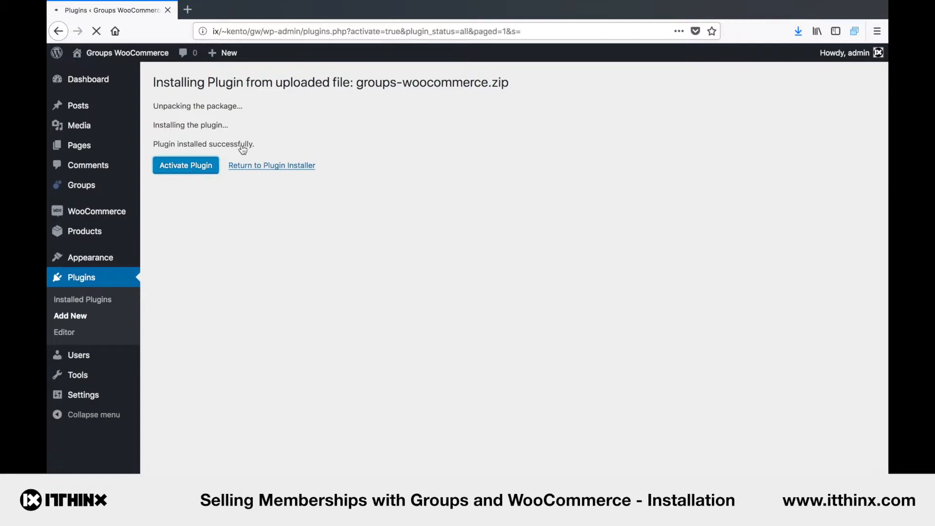
click(185, 165)
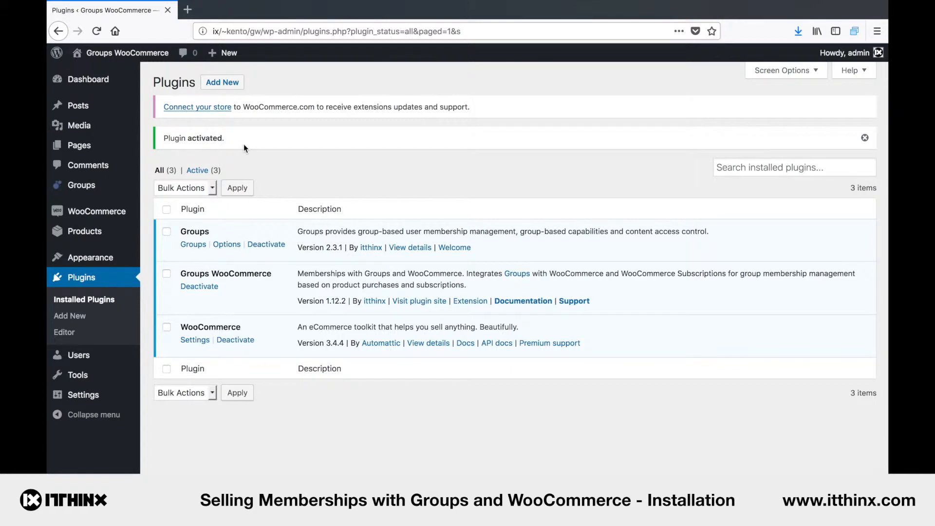
mouse_move(300, 160)
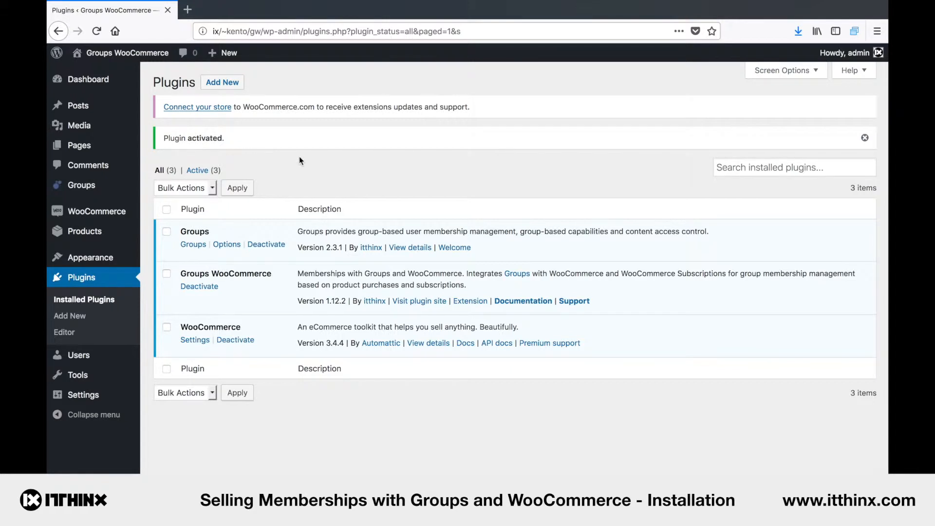
mouse_move(301, 165)
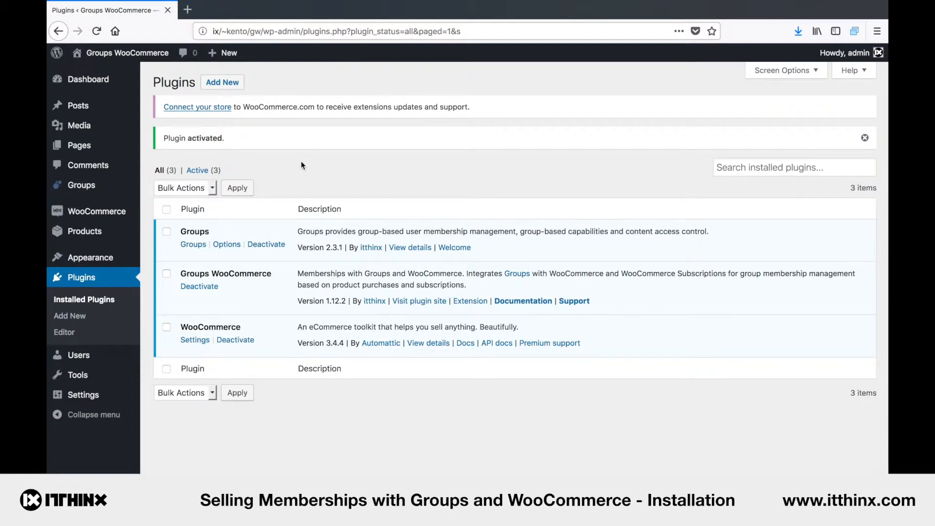
mouse_move(229, 213)
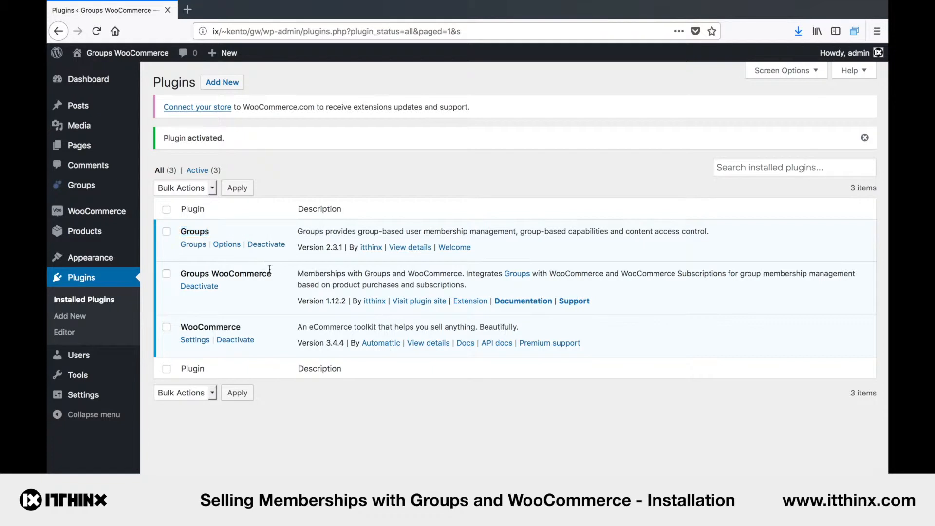
Review the plugins list with Groups, Groups WooCommerce and WooCommerce all active
double_click(225, 272)
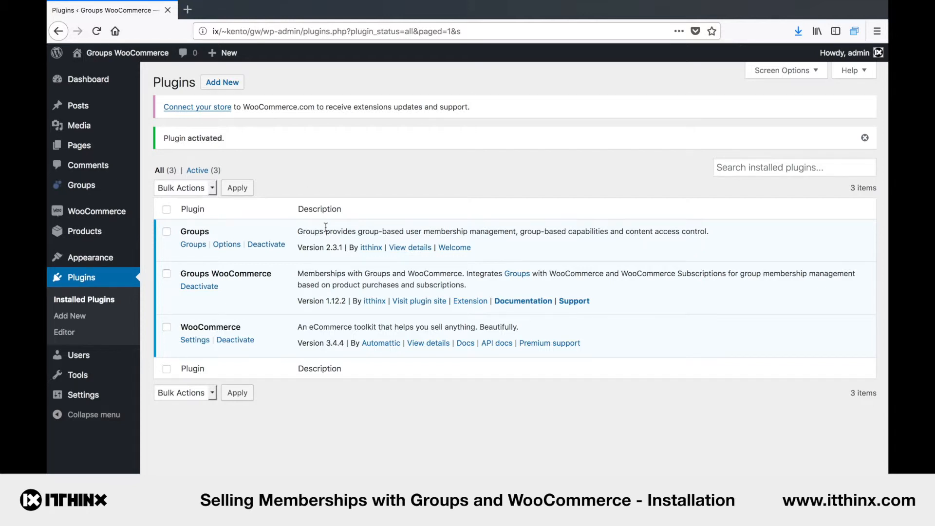
mouse_move(119, 200)
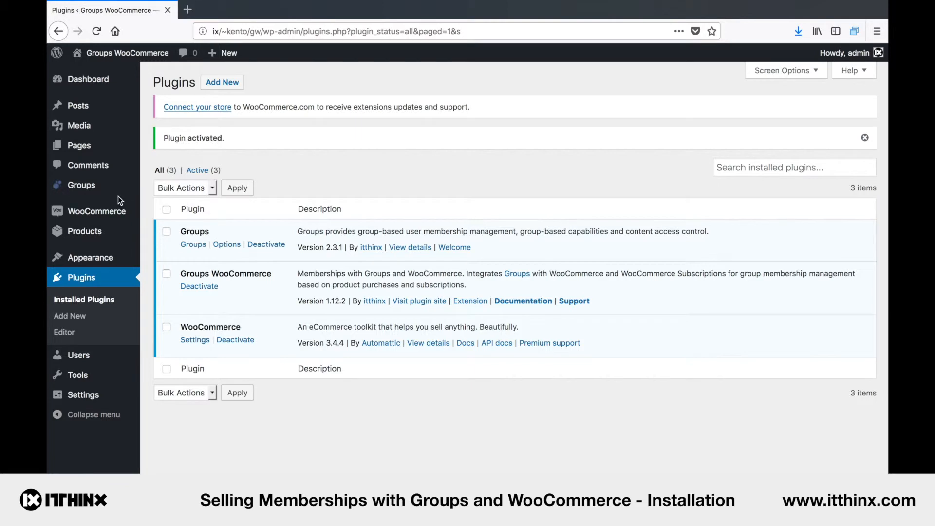
mouse_move(85, 232)
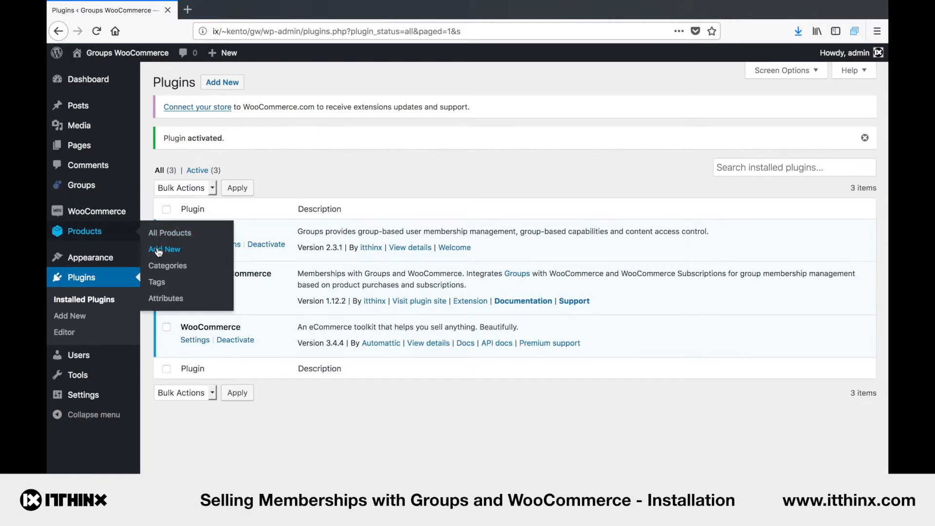
Start a new product and show its Groups settings under Product data
click(165, 250)
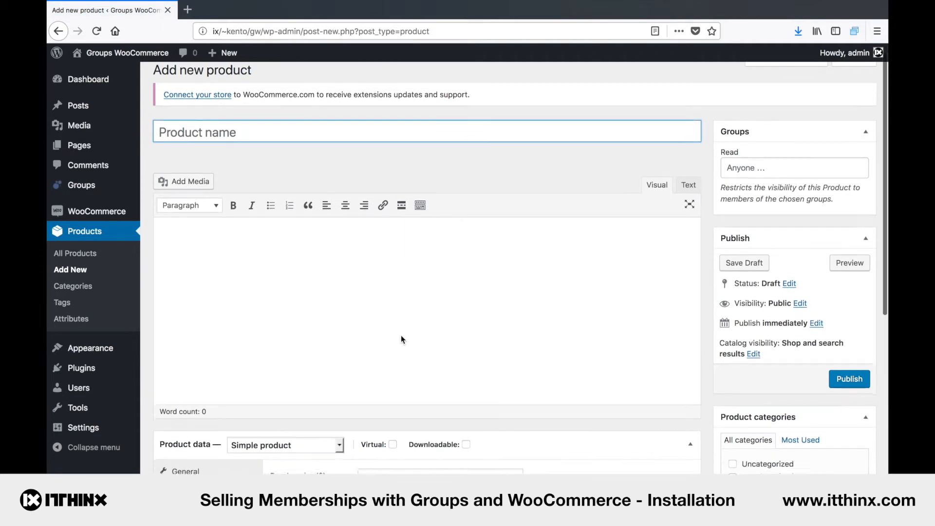
scroll(down, 3)
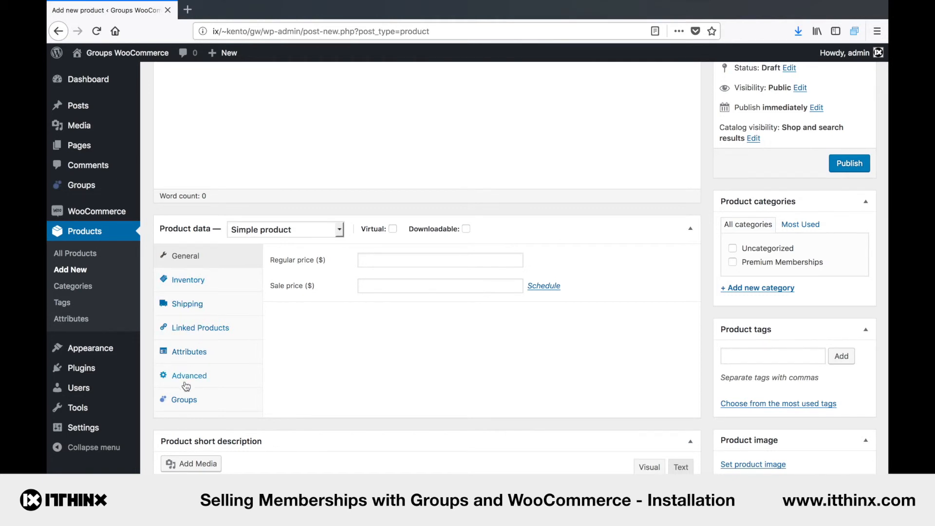
click(184, 400)
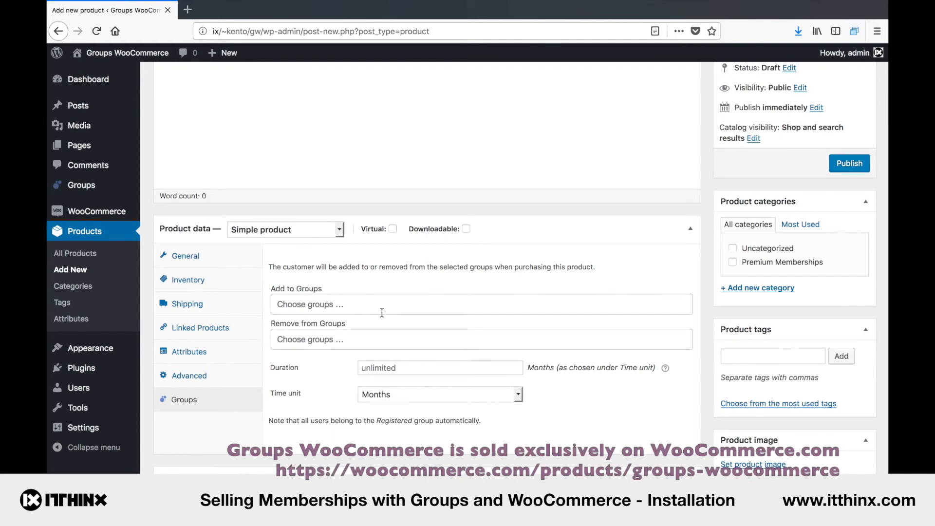